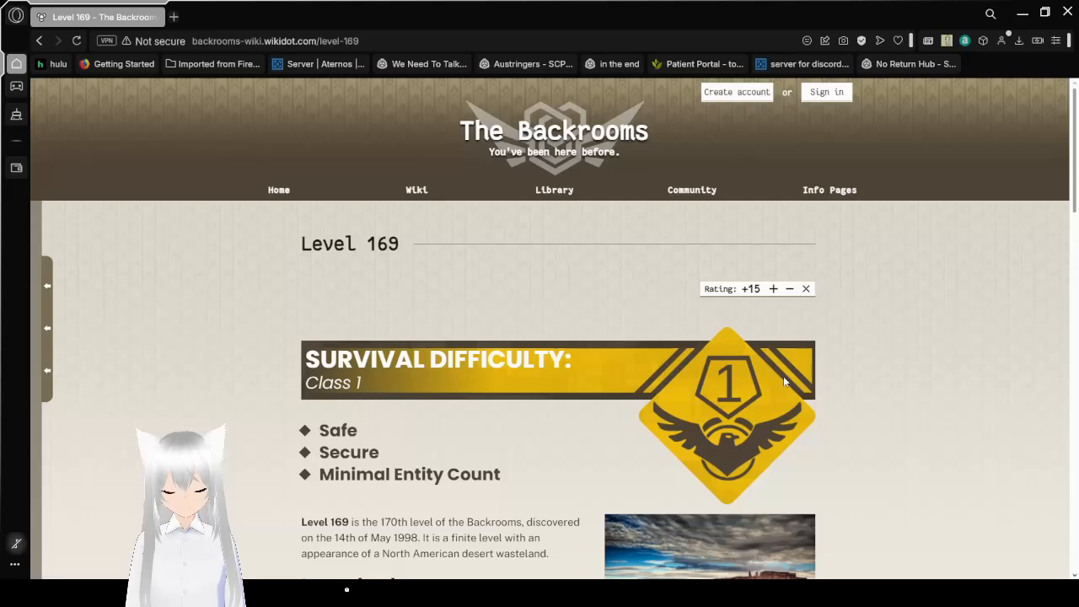
pyautogui.moveTo(826, 408)
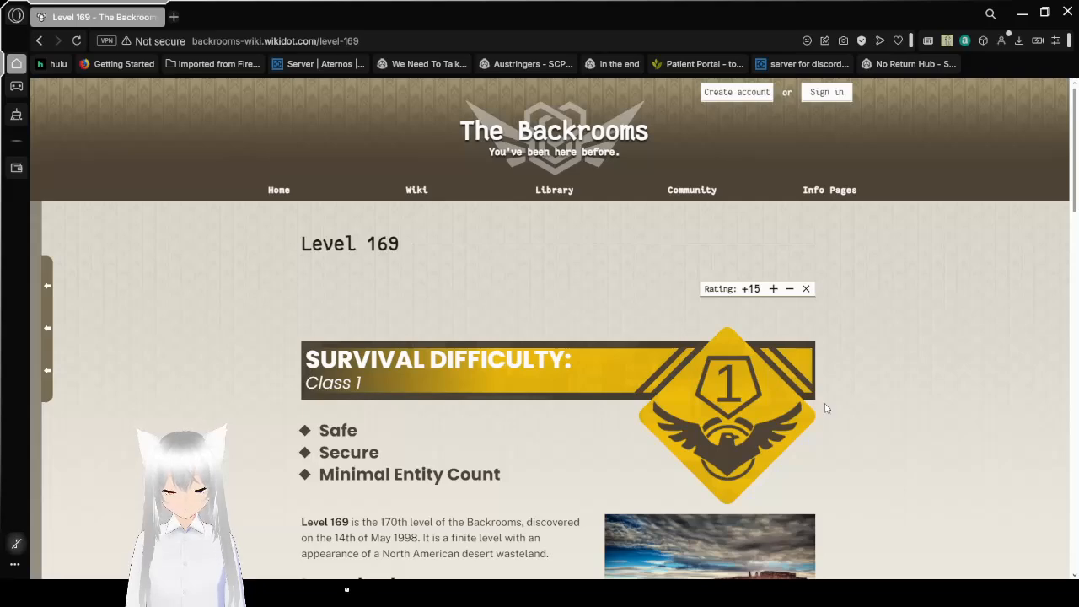
pyautogui.scroll(-3)
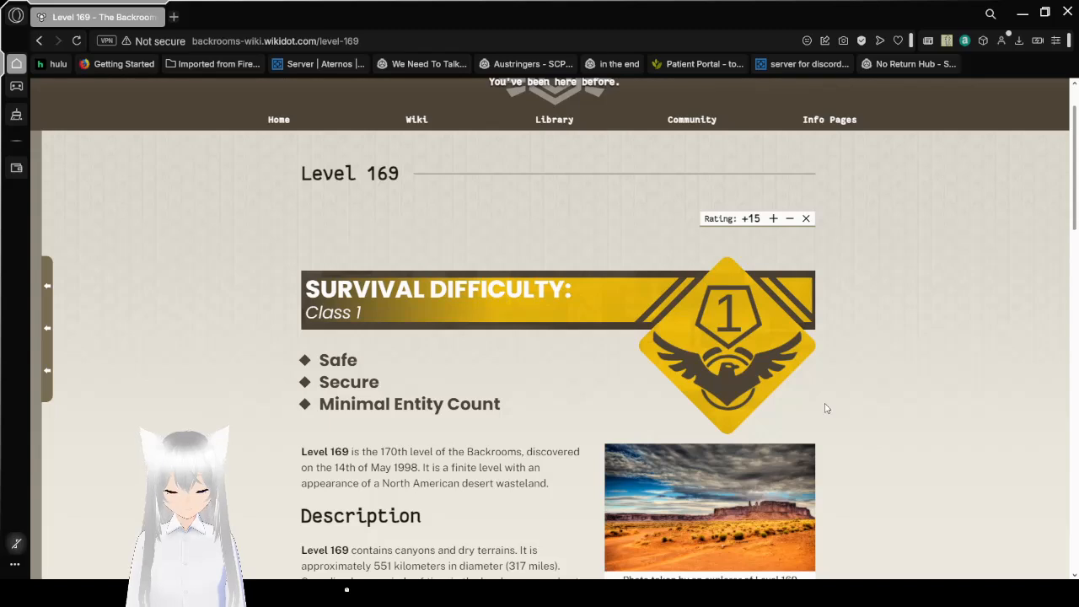
pyautogui.scroll(-3)
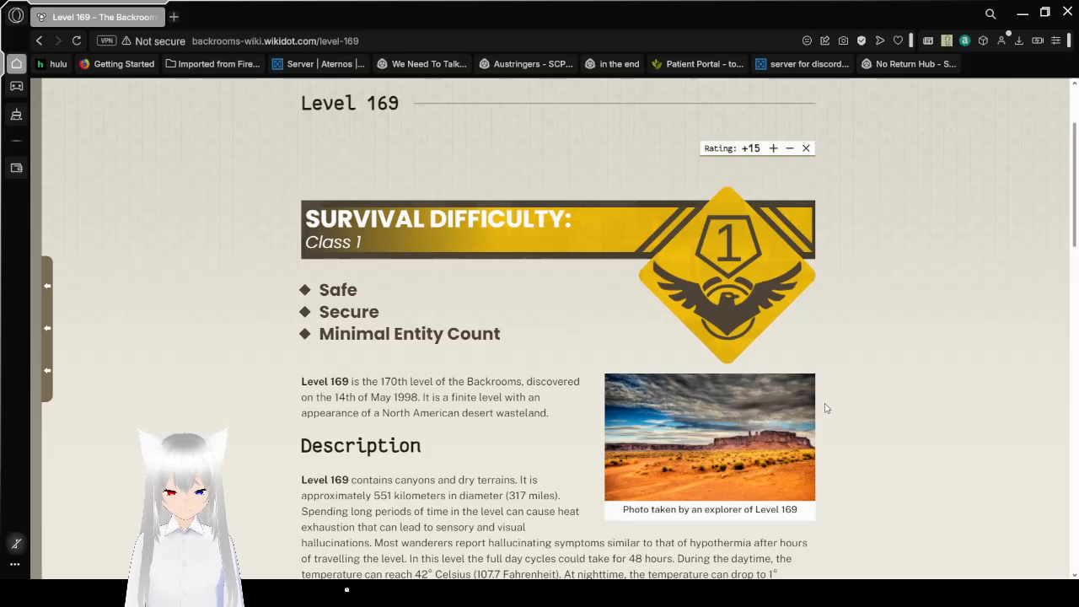
pyautogui.scroll(-3)
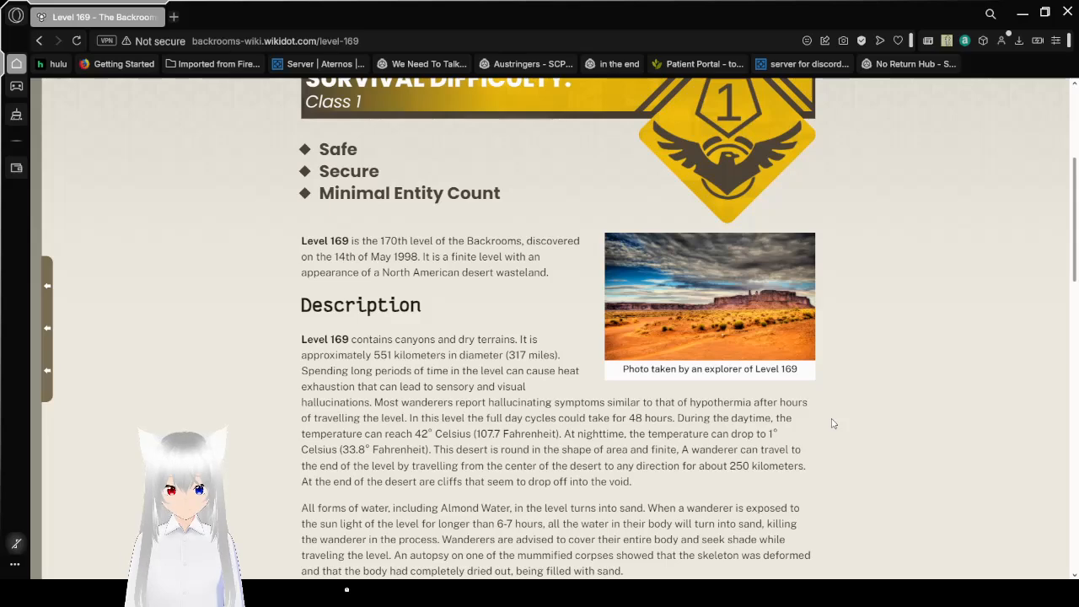
pyautogui.scroll(-3)
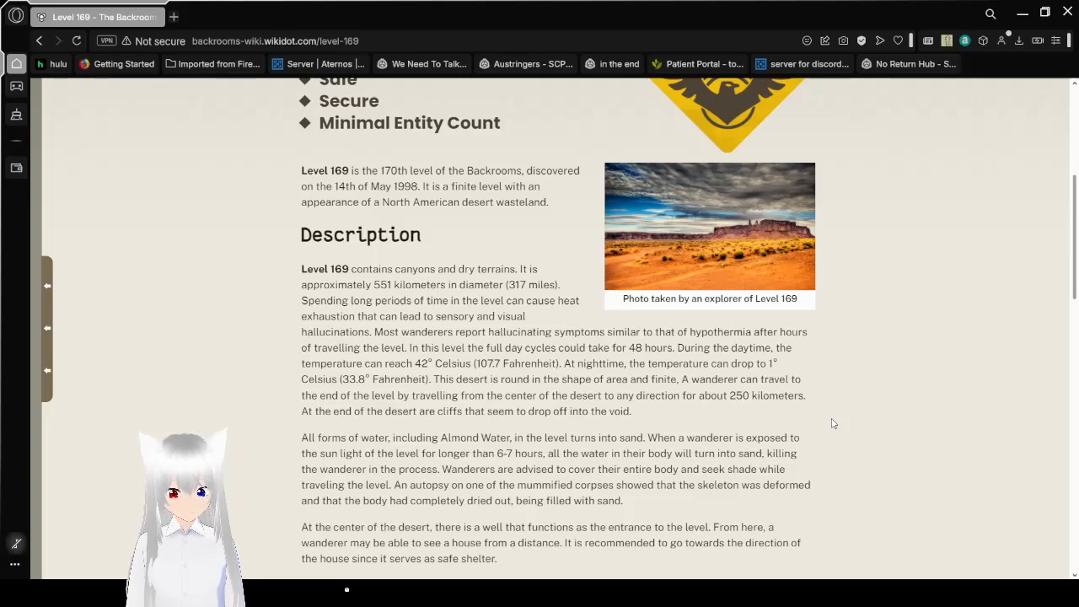
pyautogui.scroll(-3)
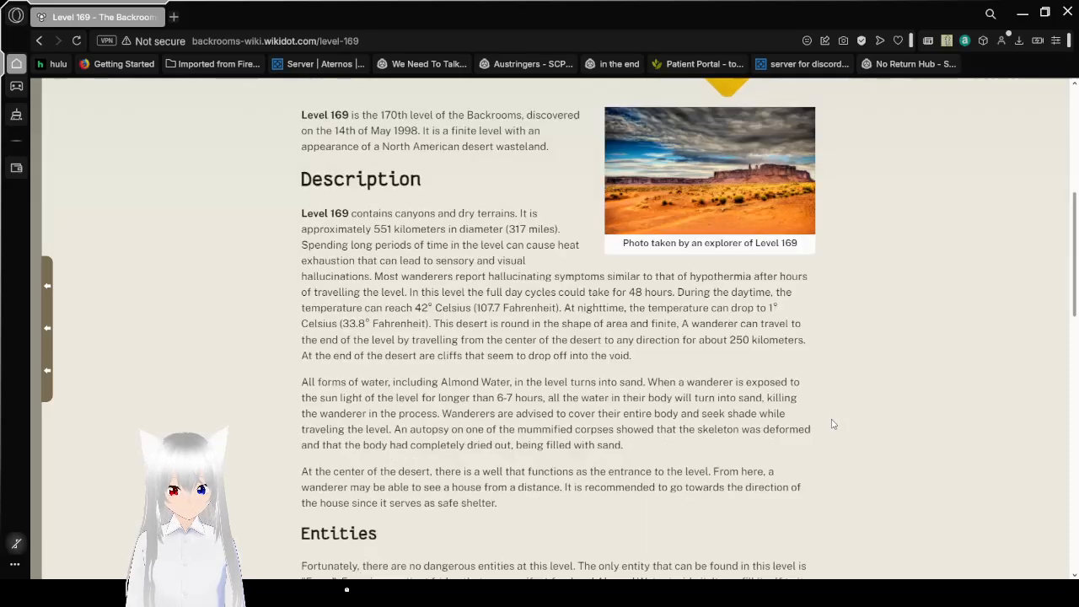
pyautogui.scroll(-3)
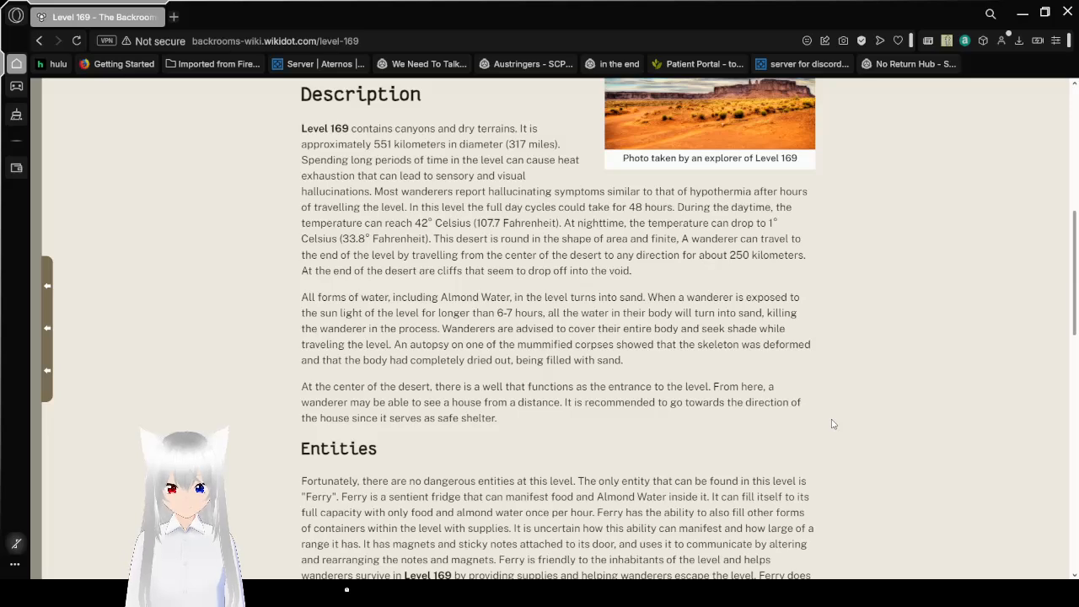
pyautogui.scroll(-3)
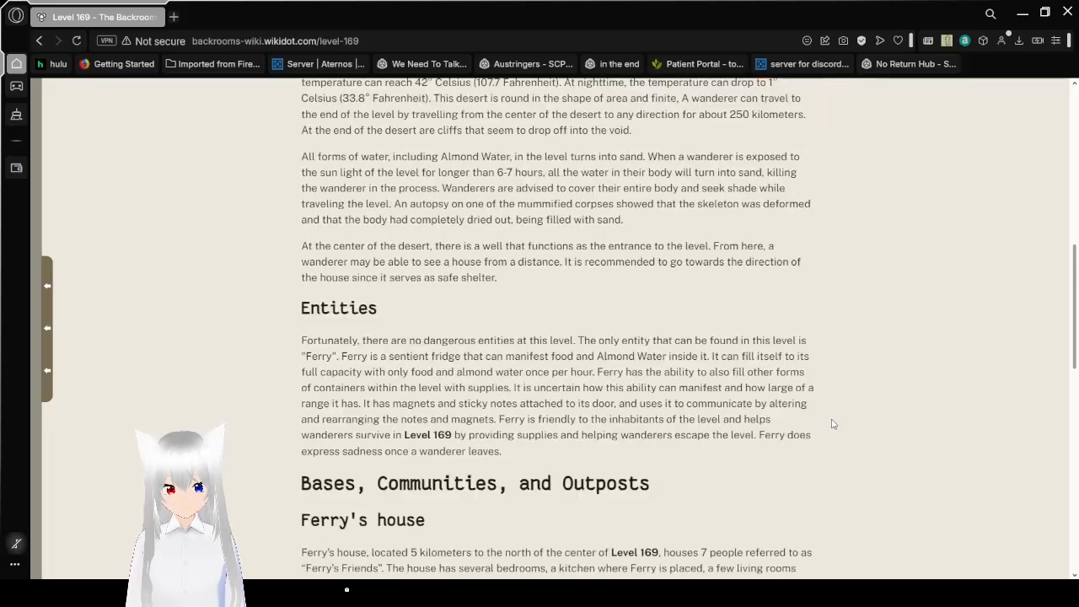
pyautogui.scroll(-3)
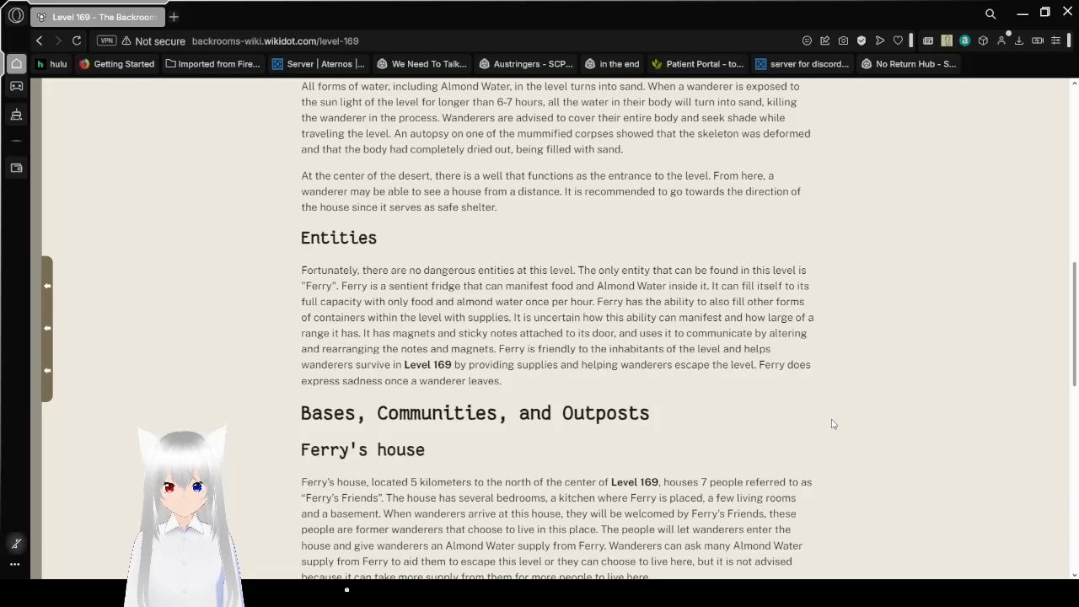
pyautogui.scroll(-3)
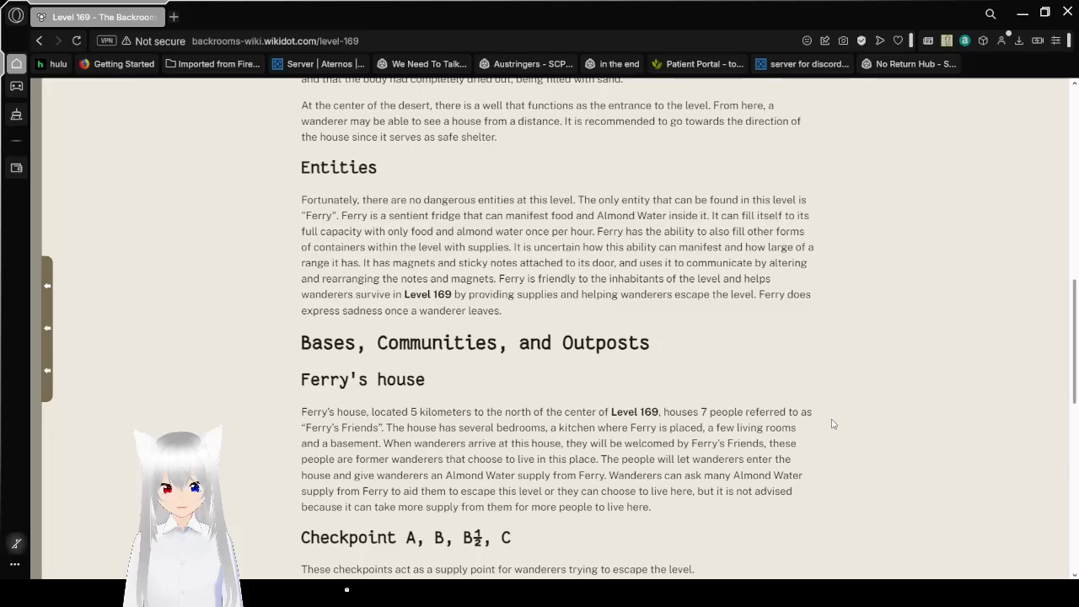
pyautogui.scroll(-3)
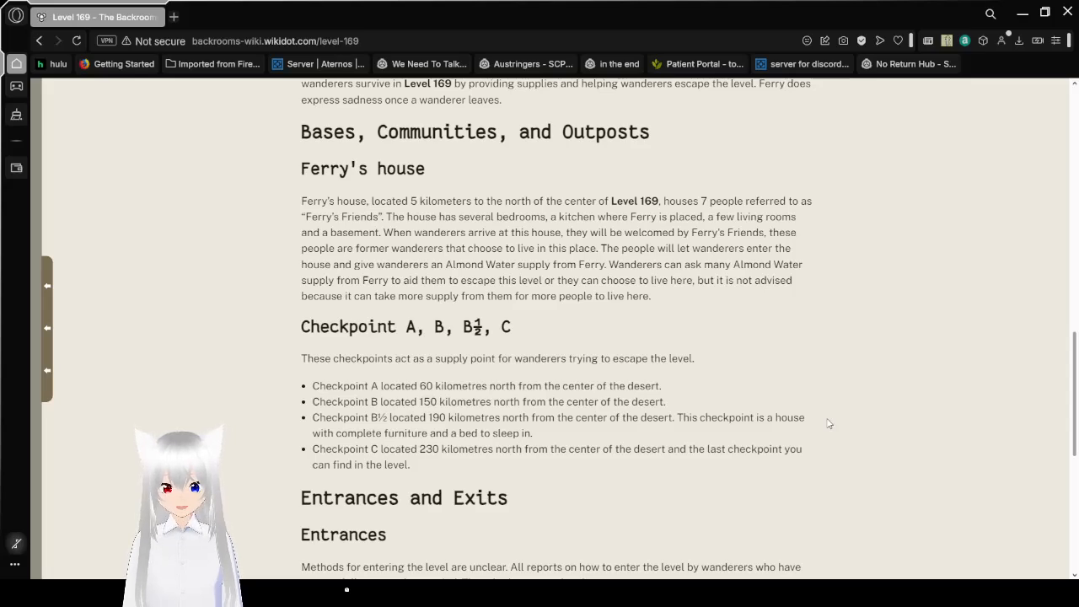
pyautogui.scroll(-3)
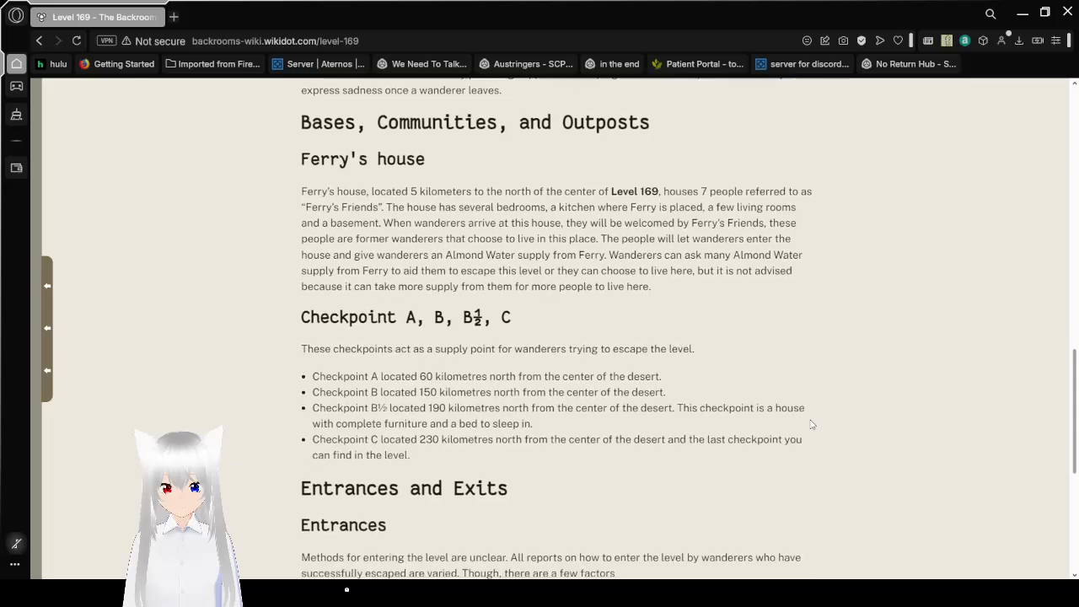
pyautogui.scroll(-3)
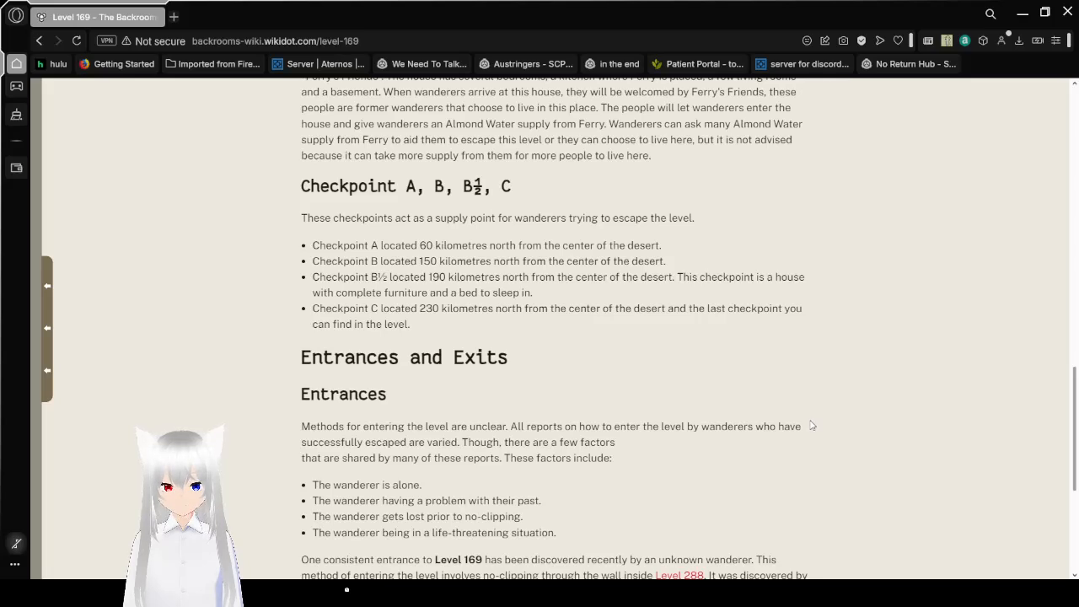
pyautogui.scroll(-3)
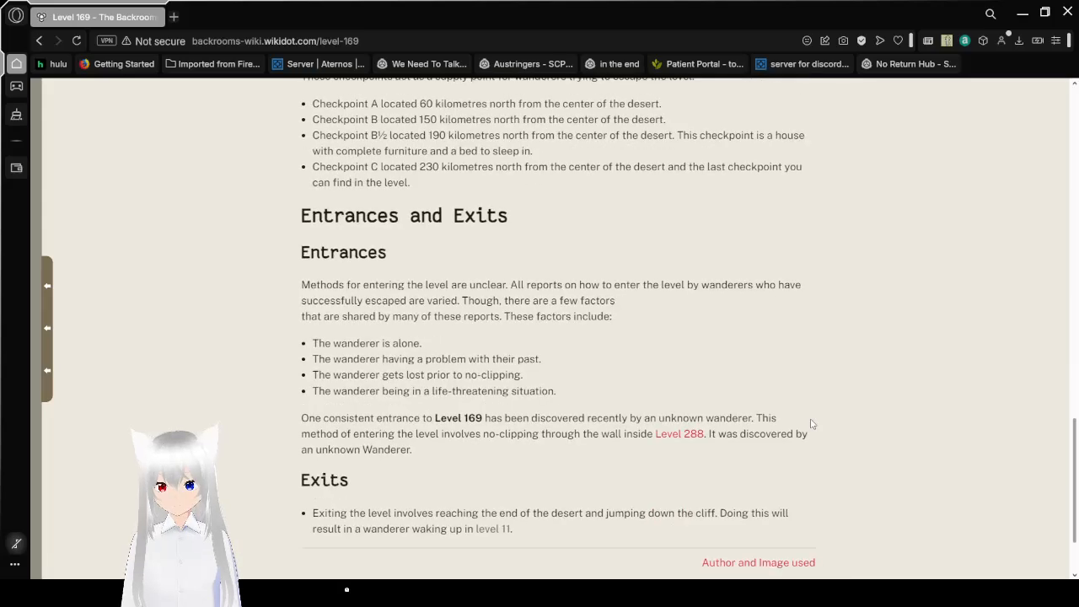
pyautogui.scroll(-3)
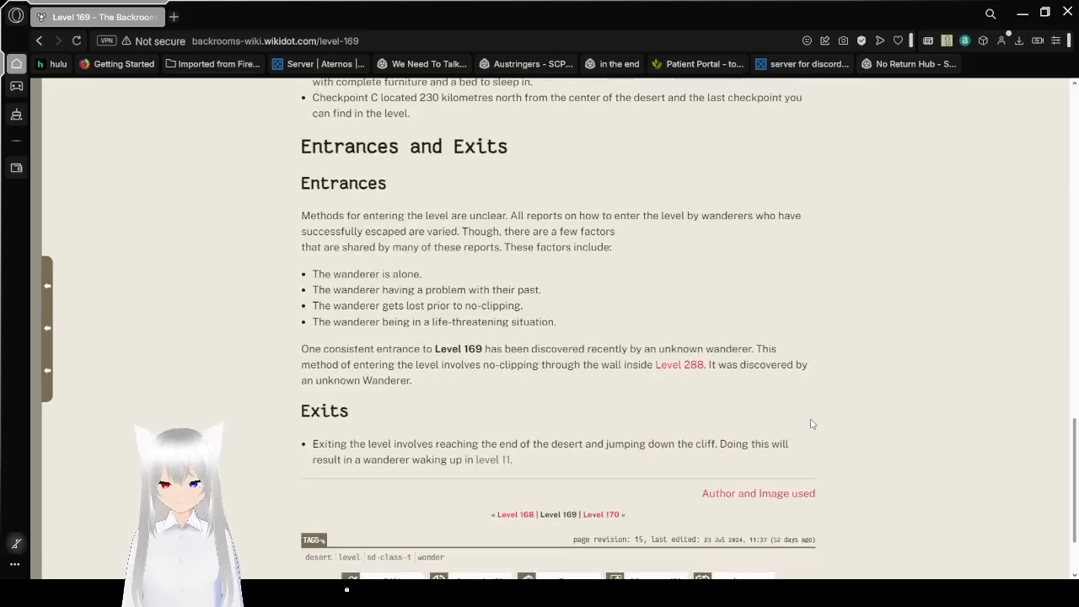